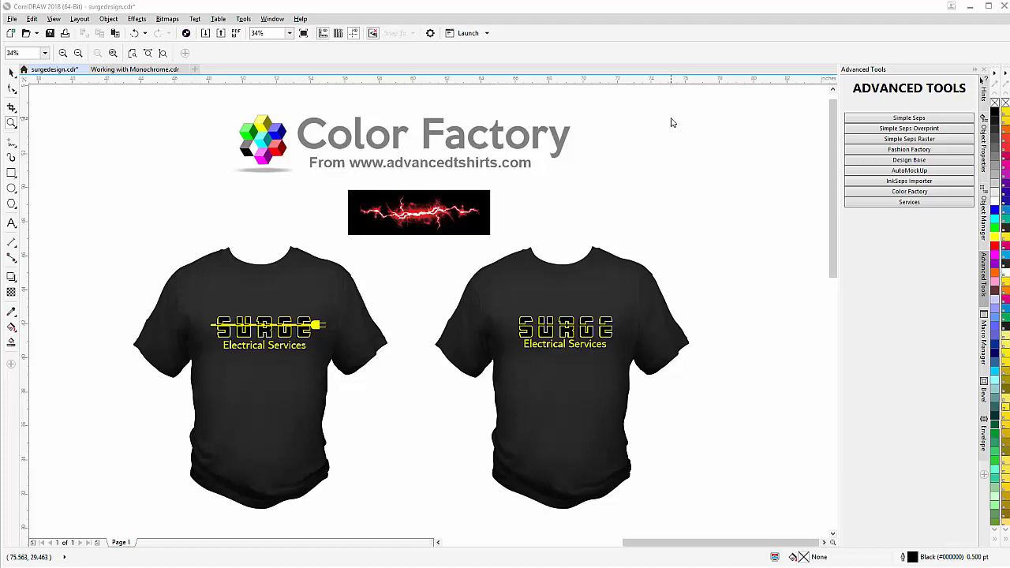
{"action": "mouse_move", "coordinate": [436, 286]}
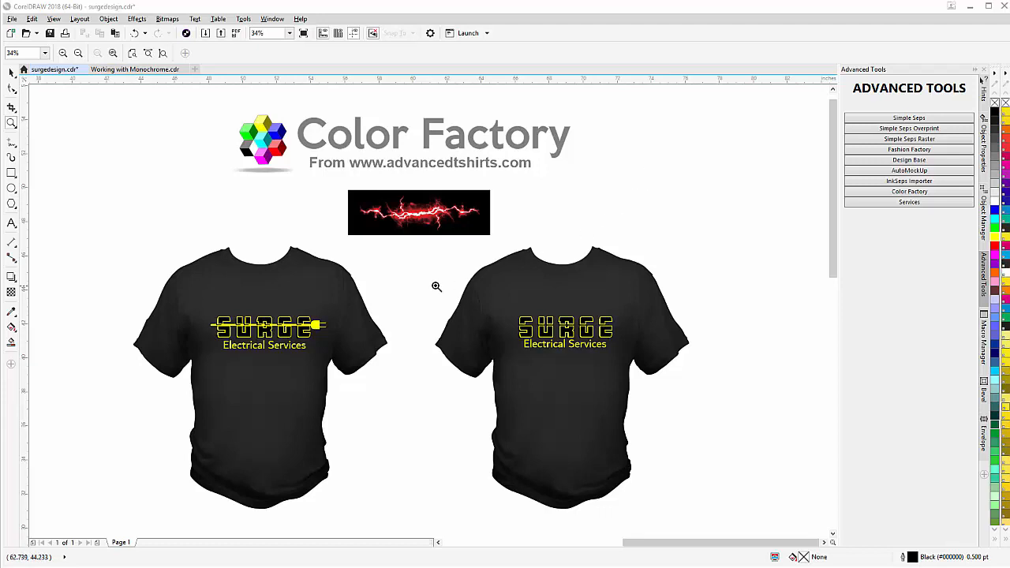
Enlarge the red lightning bitmap to about 163% and move it above the right-hand shirt.
{"action": "left_click_drag", "start_coordinate": [148, 233], "coordinate": [272, 359]}
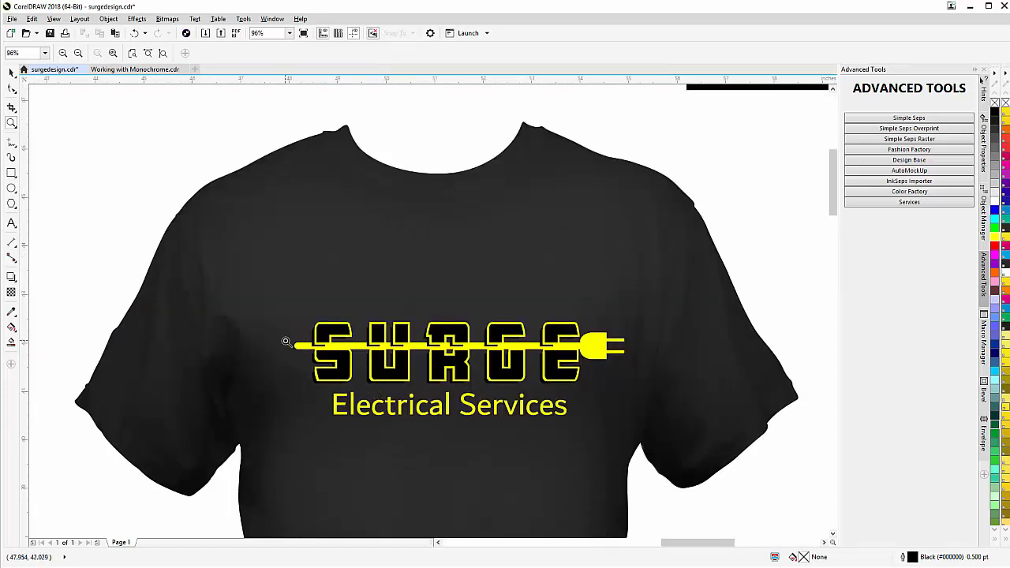
{"action": "mouse_move", "coordinate": [590, 408]}
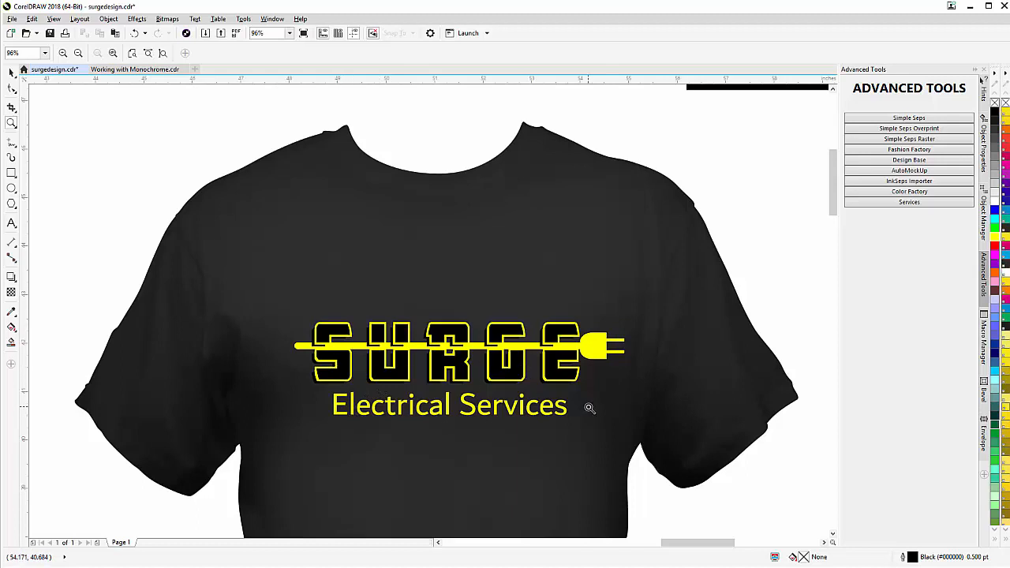
{"action": "mouse_move", "coordinate": [305, 345]}
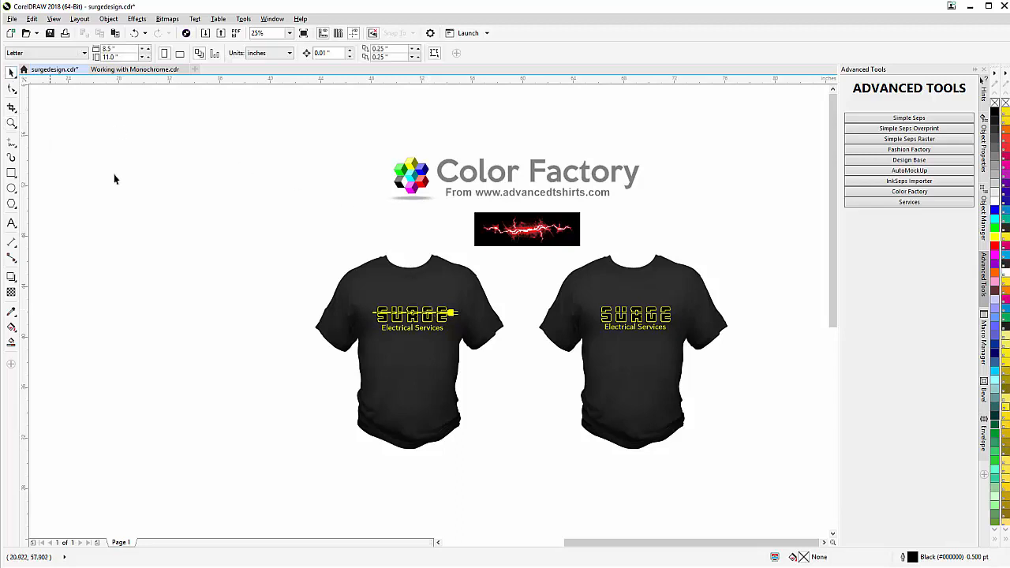
{"action": "left_click", "coordinate": [526, 228]}
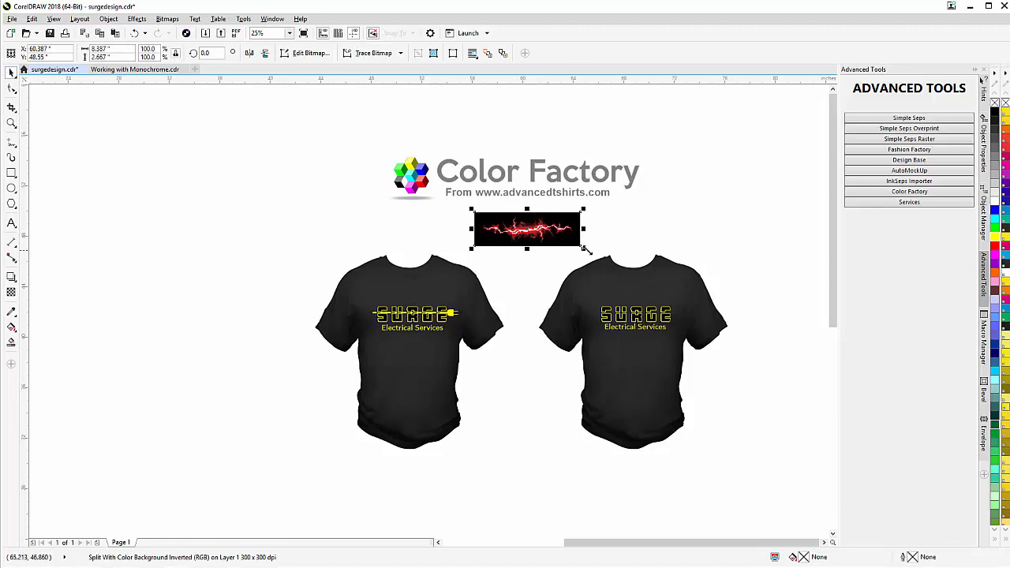
{"action": "left_click_drag", "start_coordinate": [583, 247], "coordinate": [650, 270]}
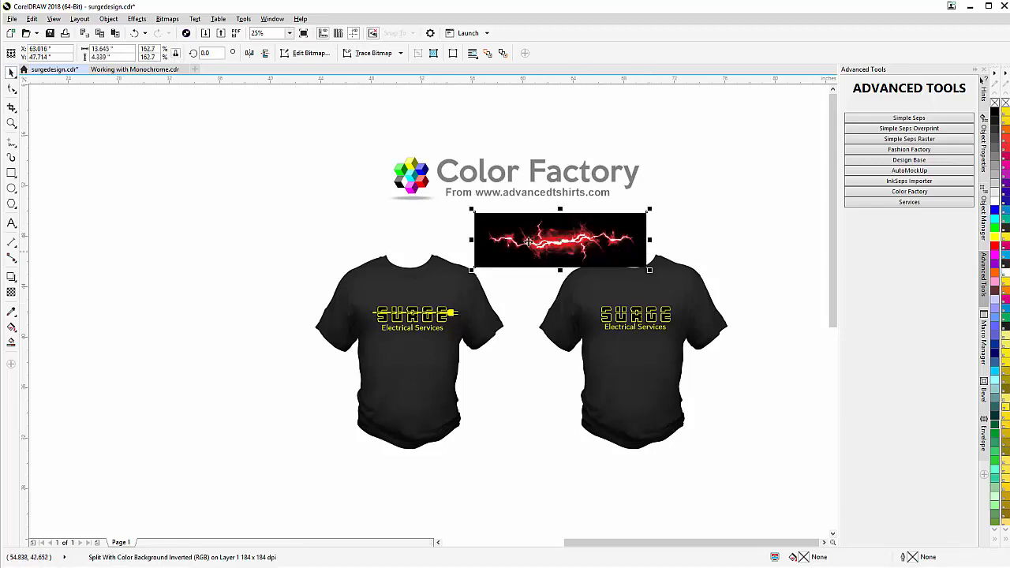
{"action": "left_click_drag", "start_coordinate": [561, 239], "coordinate": [716, 228]}
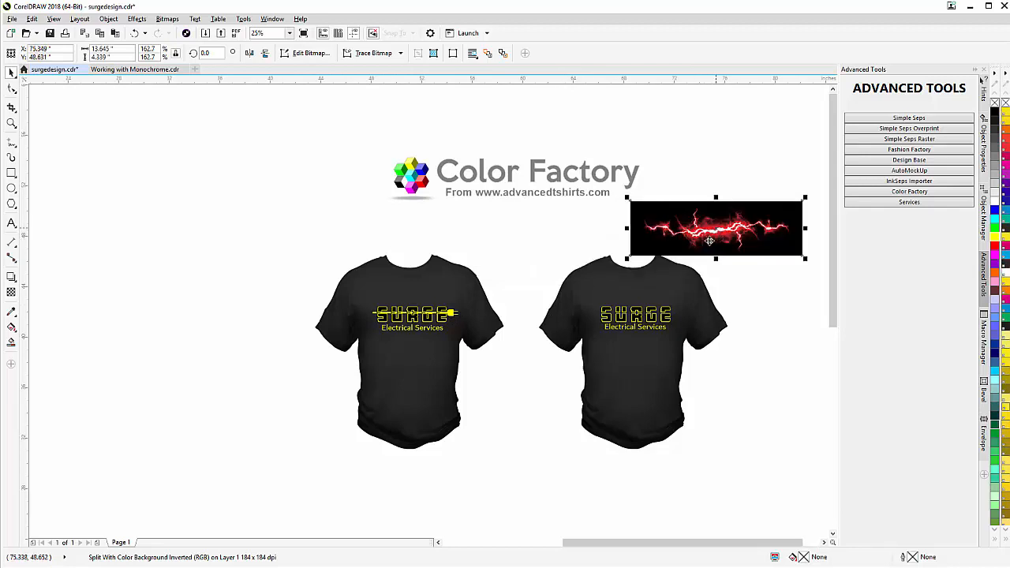
{"action": "mouse_move", "coordinate": [813, 288]}
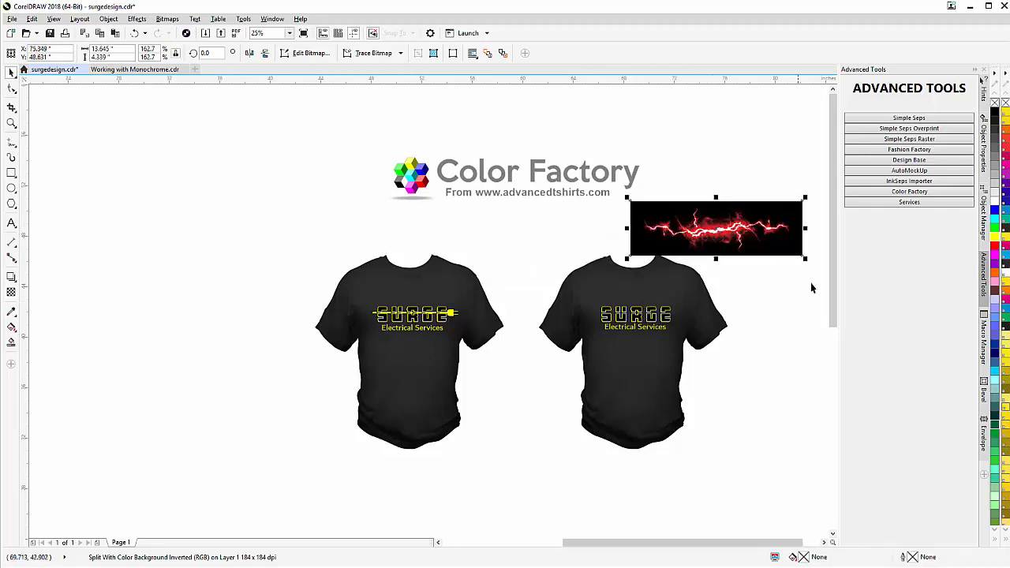
{"action": "left_click", "coordinate": [909, 192]}
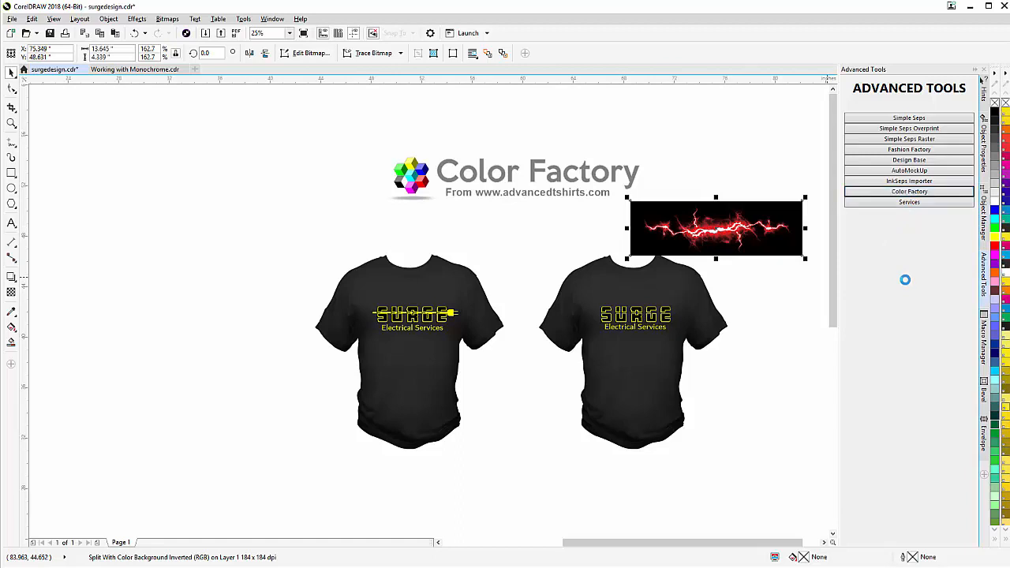
Run Color Factory's Duotone W/ Color Invert to strip the lightning's black background, then close the plugin.
{"action": "left_click", "coordinate": [909, 191]}
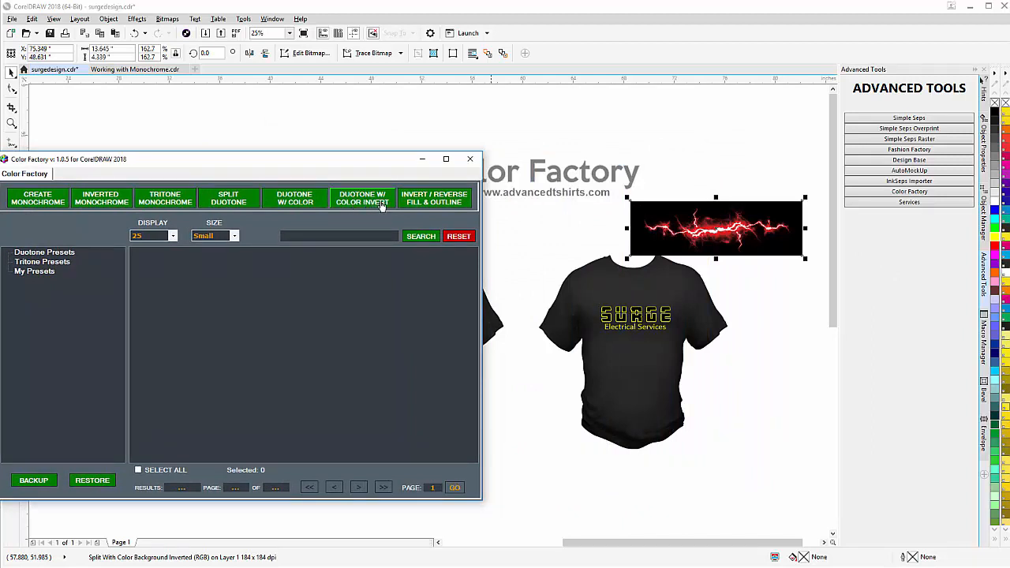
{"action": "left_click", "coordinate": [362, 197]}
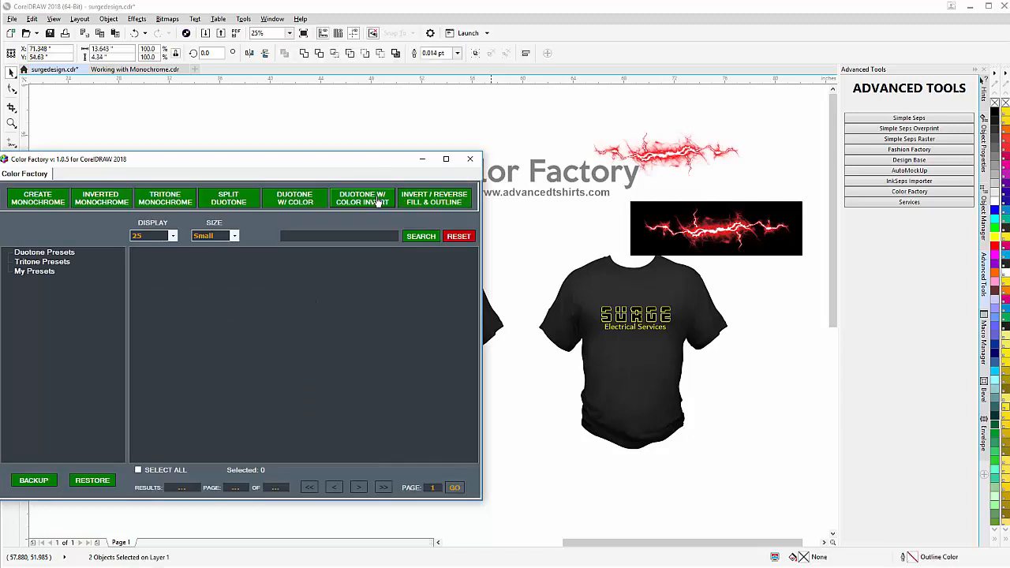
{"action": "left_click", "coordinate": [470, 158]}
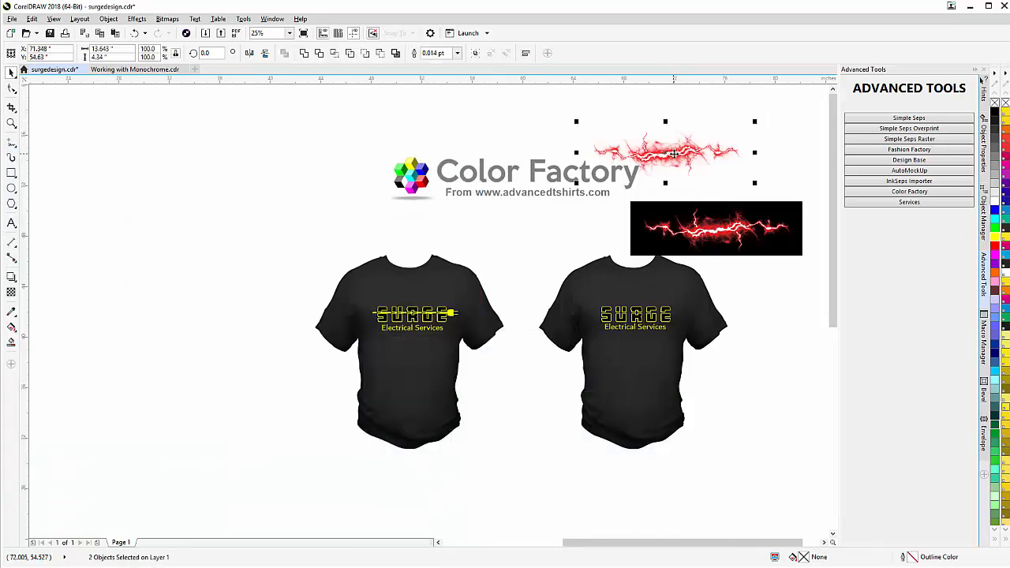
Position the cut-out lightning, now yellow, across the right shirt's chest behind the SURGE logo.
{"action": "left_click_drag", "start_coordinate": [665, 153], "coordinate": [637, 299]}
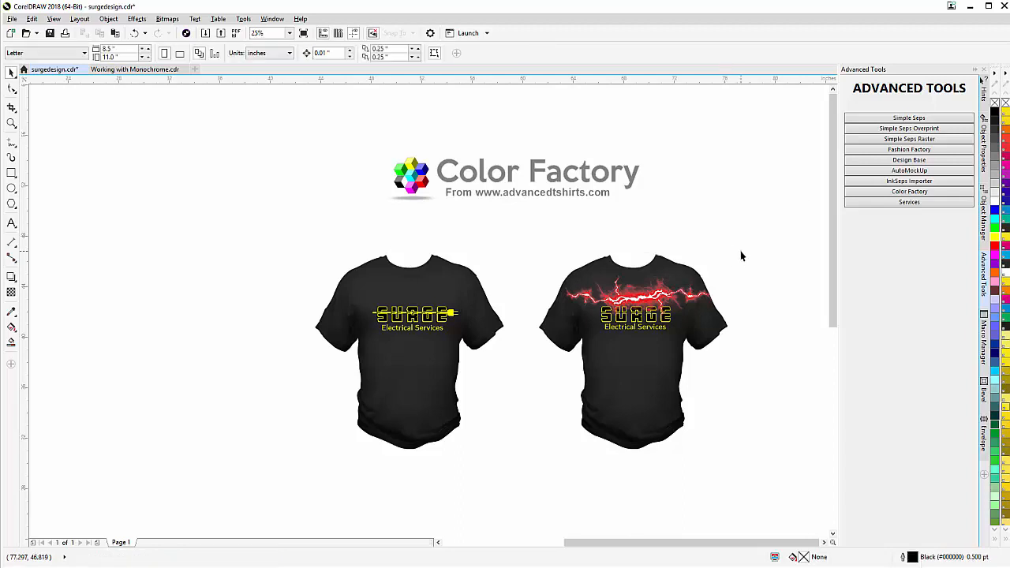
{"action": "left_click", "coordinate": [637, 298]}
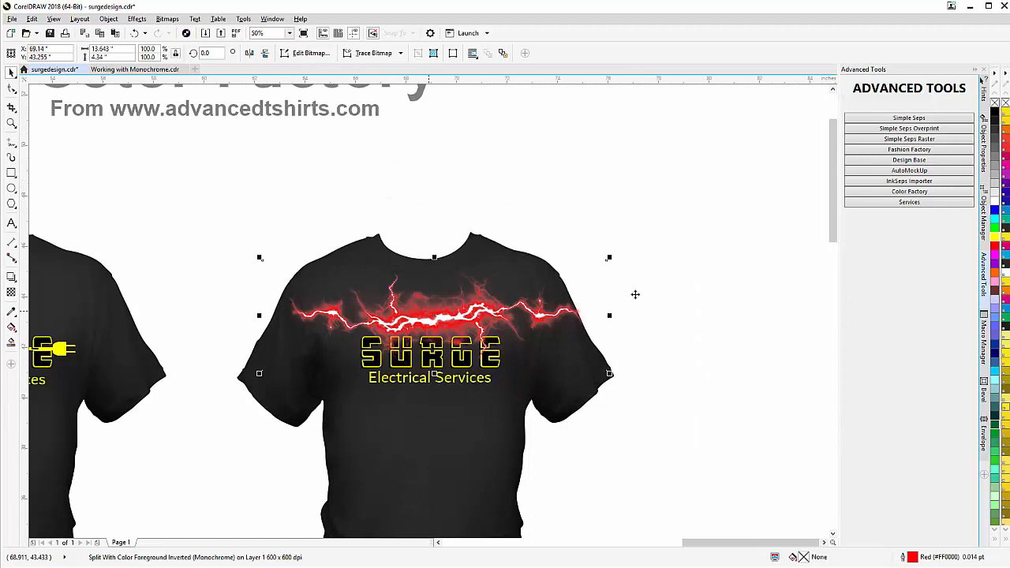
{"action": "mouse_move", "coordinate": [775, 285]}
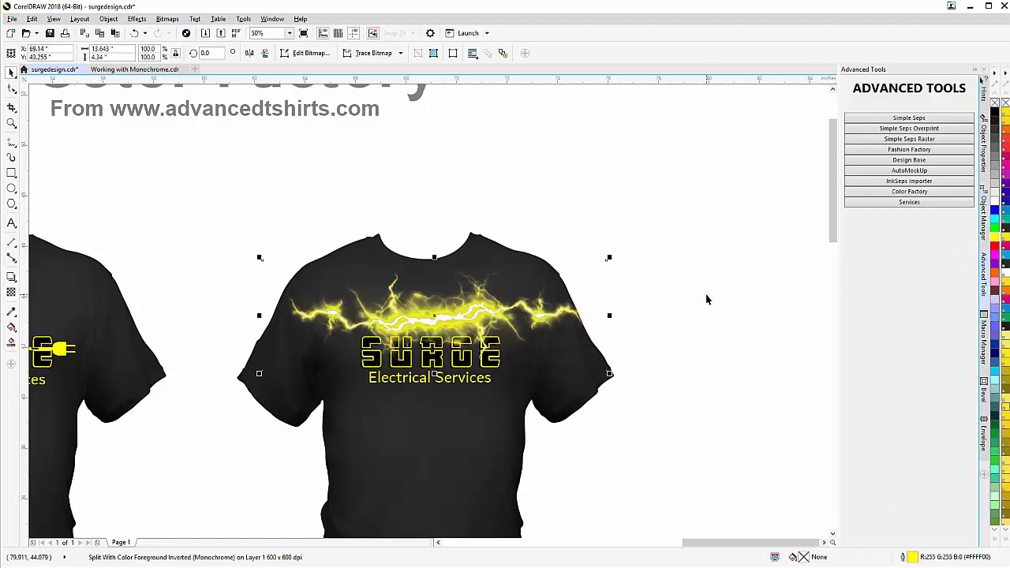
{"action": "mouse_move", "coordinate": [702, 289]}
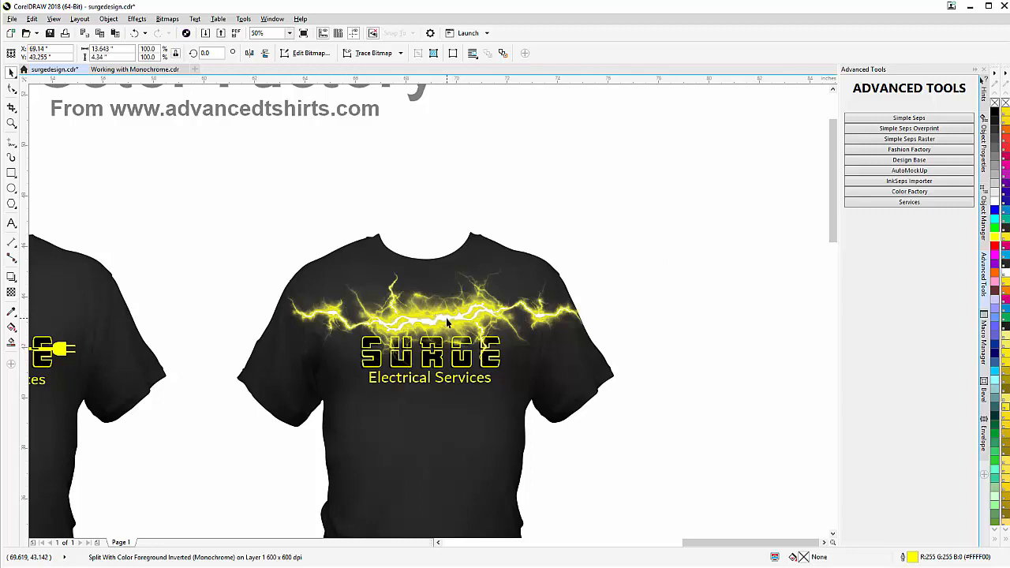
{"action": "left_click", "coordinate": [434, 315]}
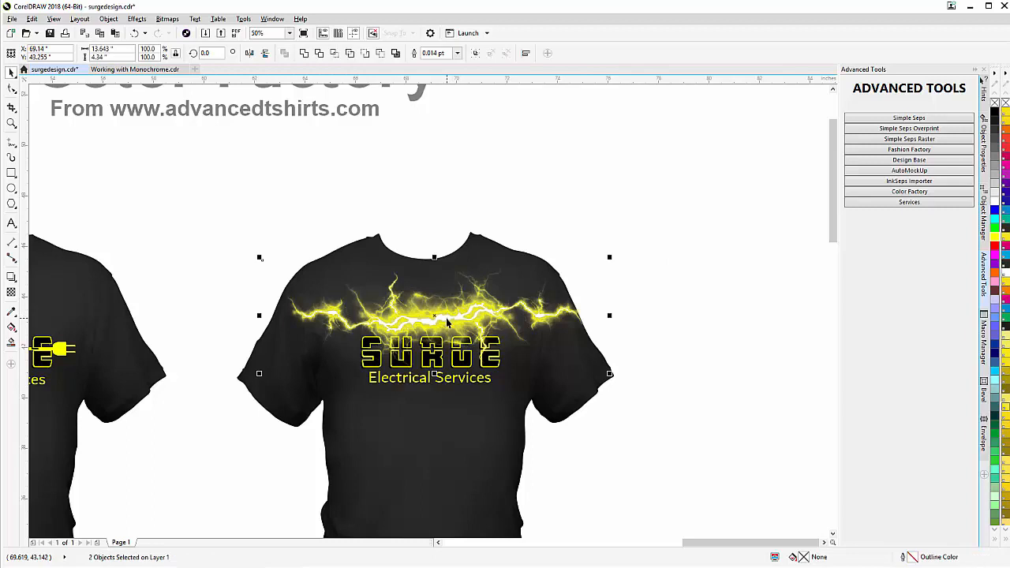
{"action": "right_click", "coordinate": [435, 322]}
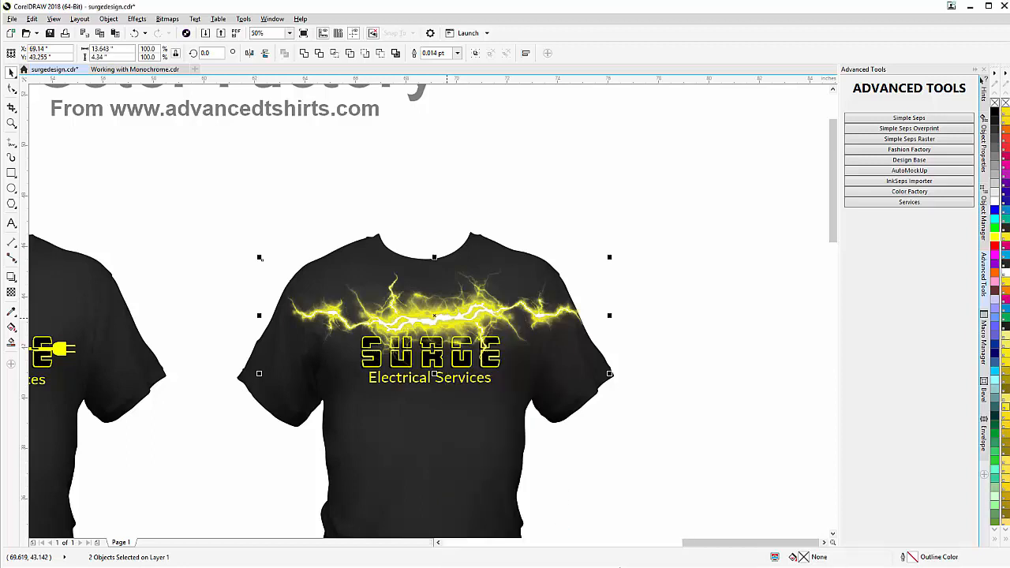
{"action": "mouse_move", "coordinate": [606, 259]}
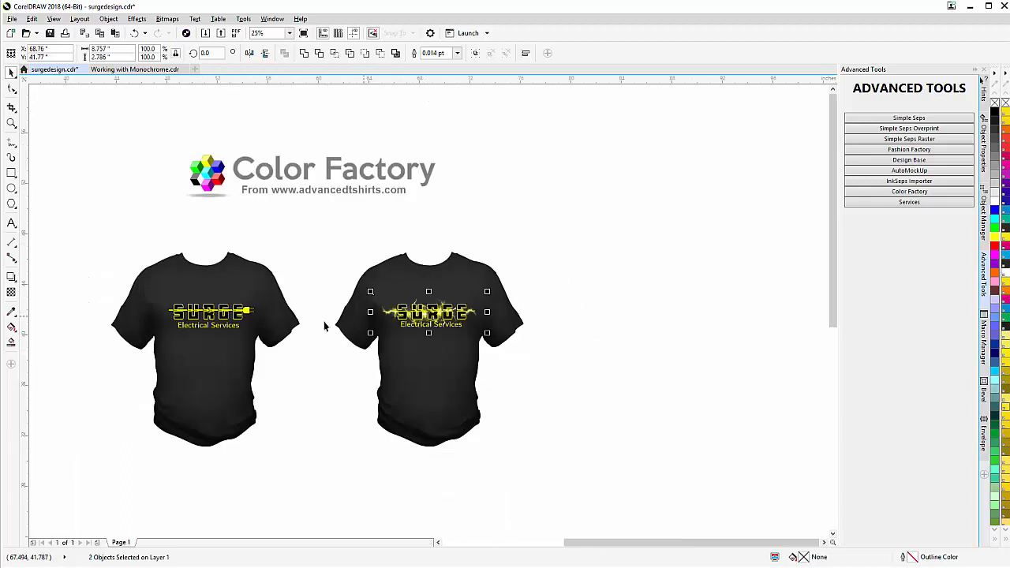
Duplicate the yellow lightning and PowerClip the copy inside the SURGE letters.
{"action": "left_click", "coordinate": [259, 32]}
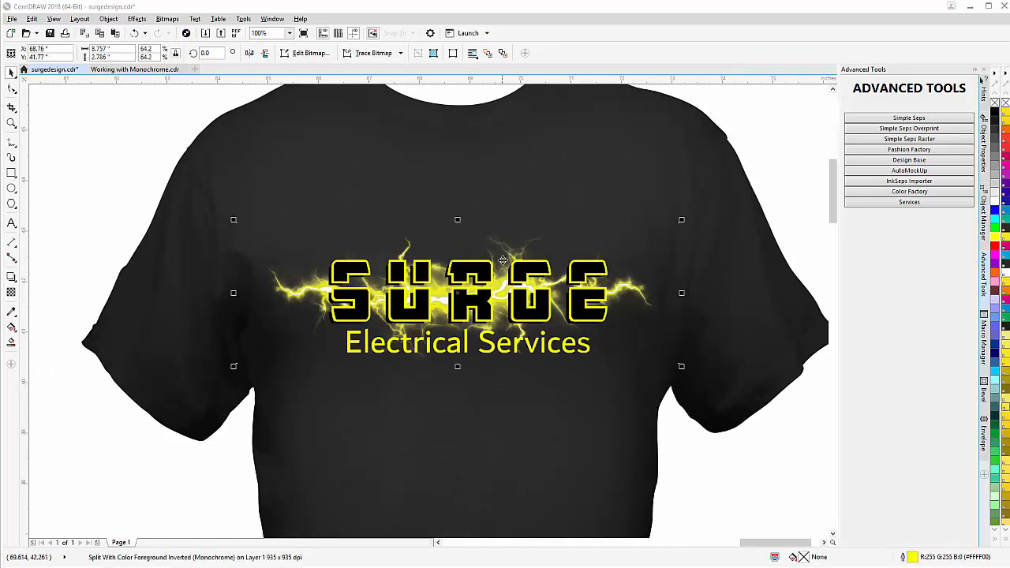
{"action": "mouse_move", "coordinate": [506, 246]}
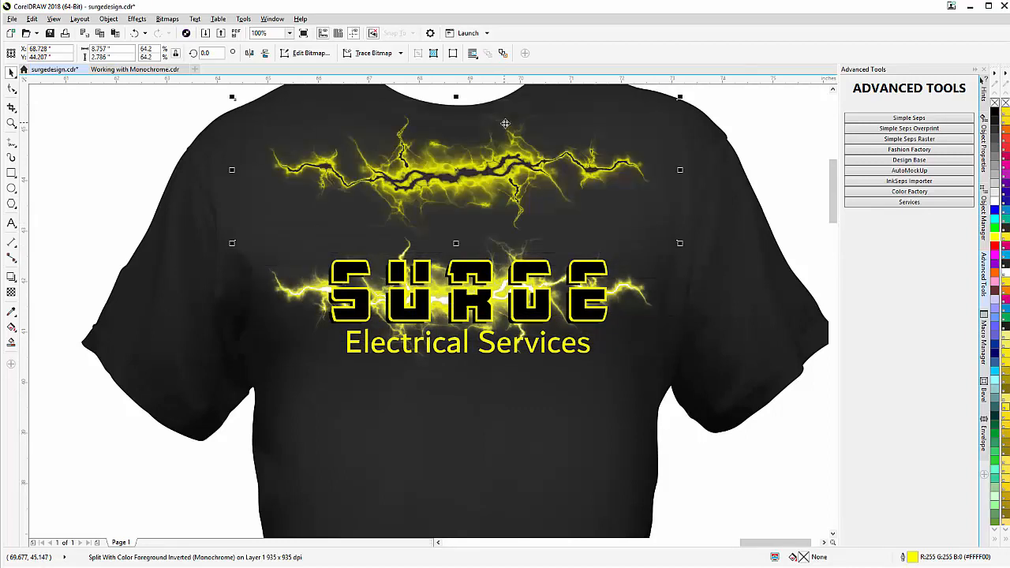
{"action": "left_click", "coordinate": [510, 227]}
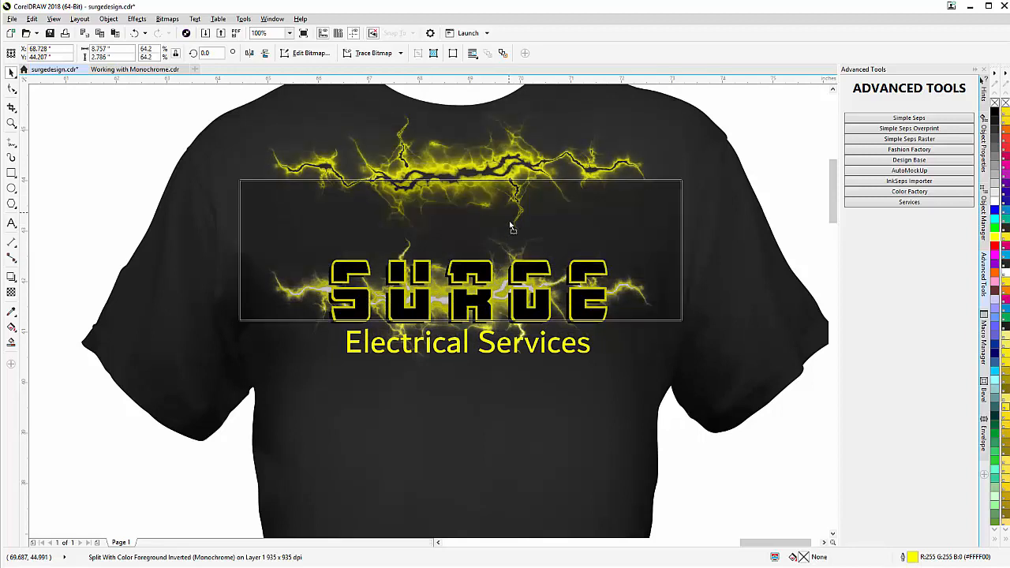
{"action": "left_click_drag", "start_coordinate": [510, 226], "coordinate": [519, 271]}
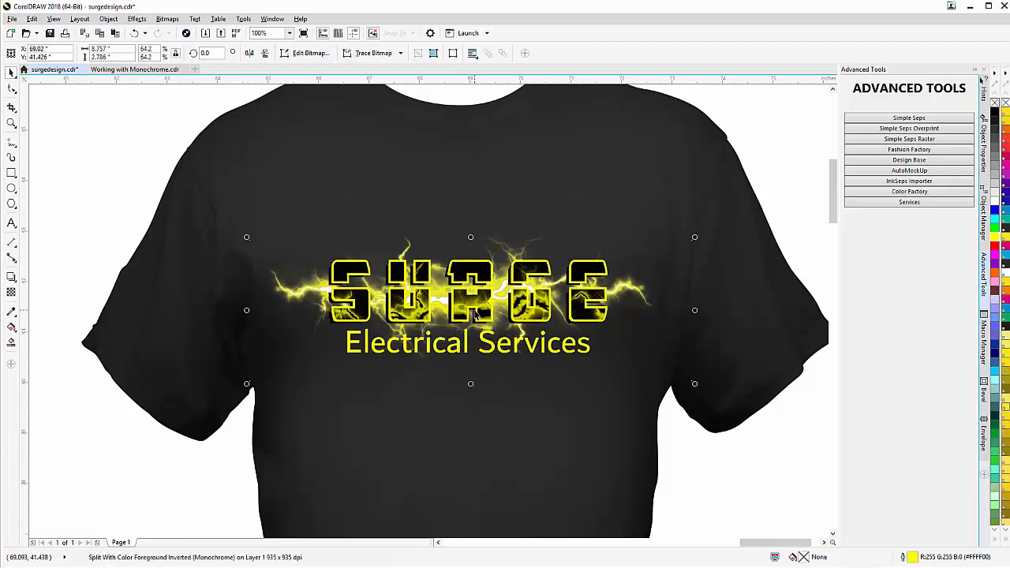
Nudge the clipped lightning inside the letters until bright yellow streaks show through SURGE.
{"action": "left_click", "coordinate": [471, 300]}
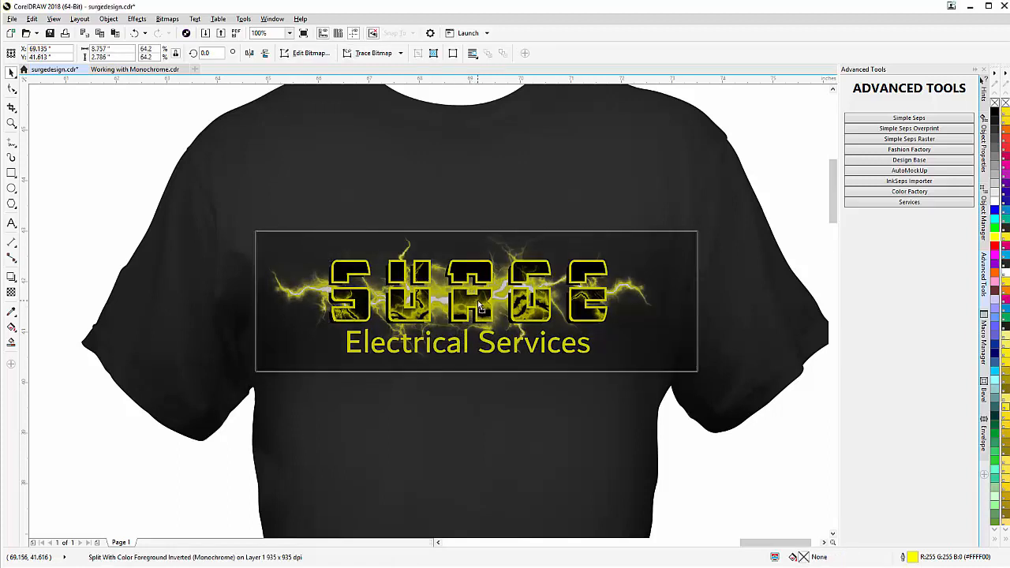
{"action": "left_click", "coordinate": [477, 297]}
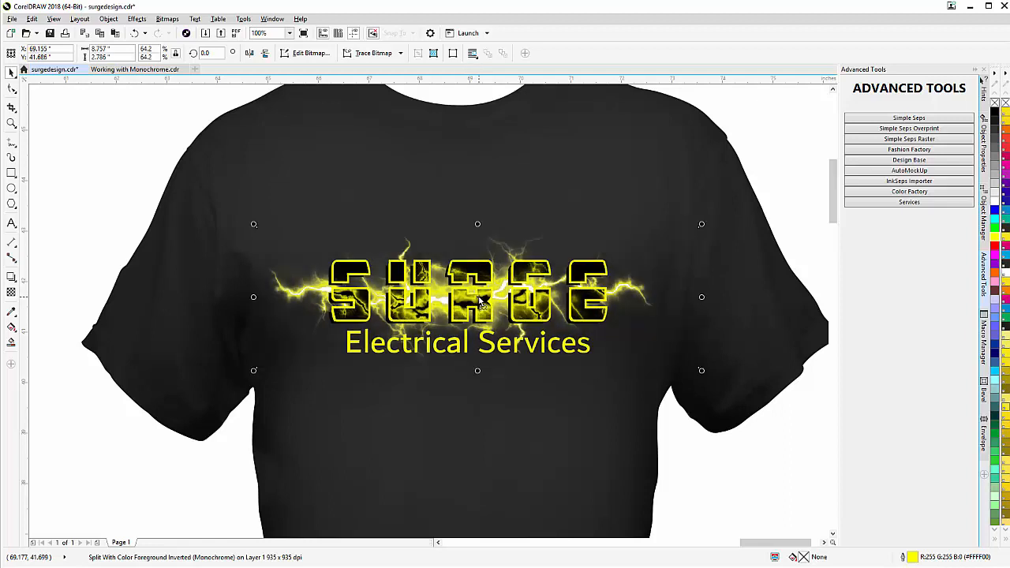
{"action": "left_click", "coordinate": [474, 298]}
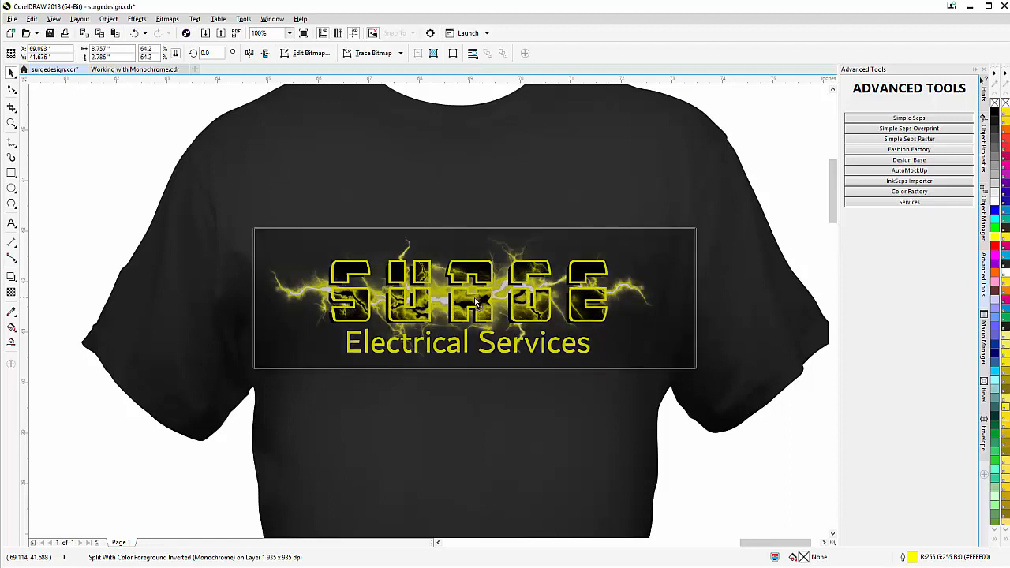
{"action": "left_click", "coordinate": [474, 296]}
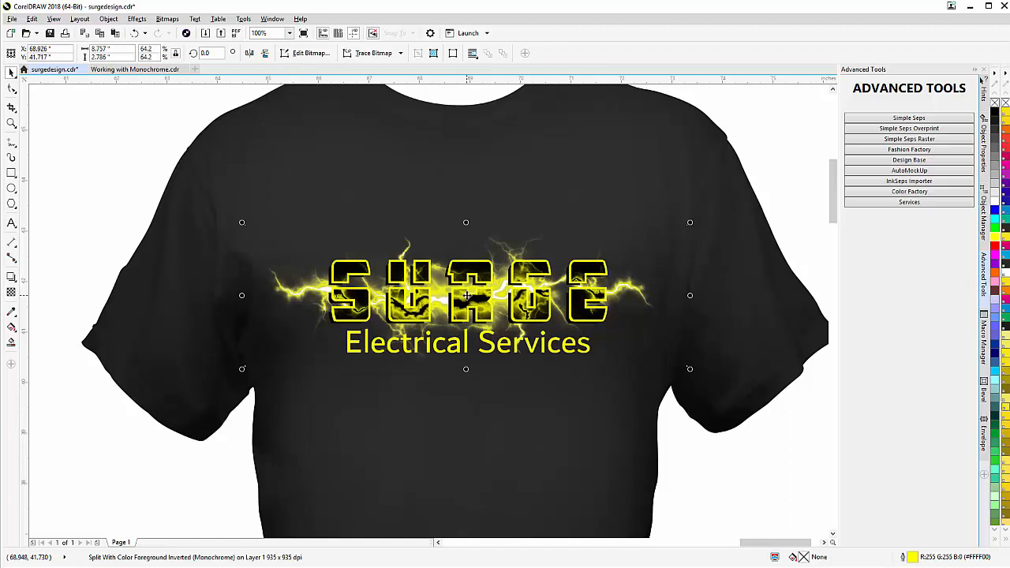
{"action": "mouse_move", "coordinate": [636, 294]}
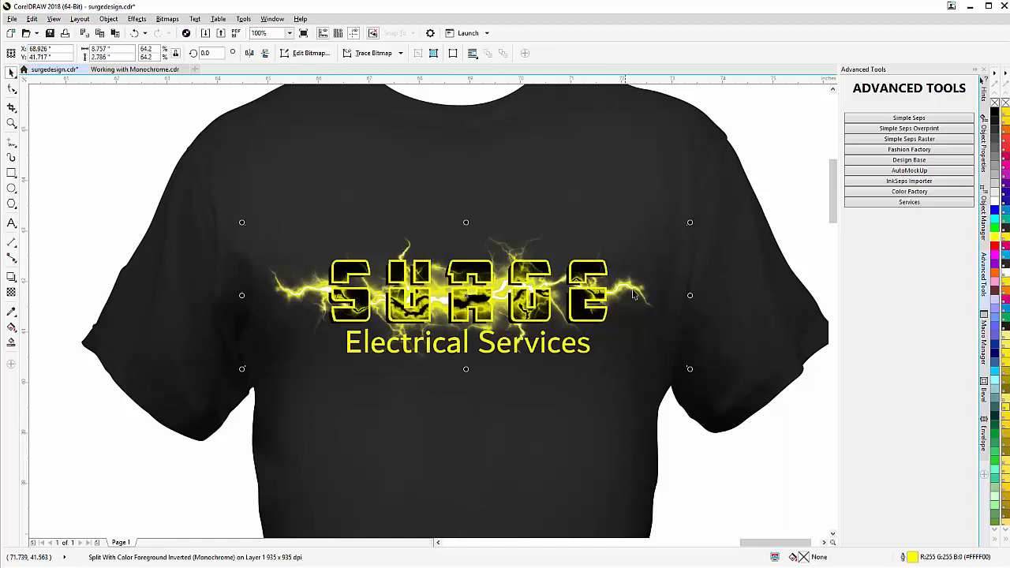
{"action": "mouse_move", "coordinate": [502, 379]}
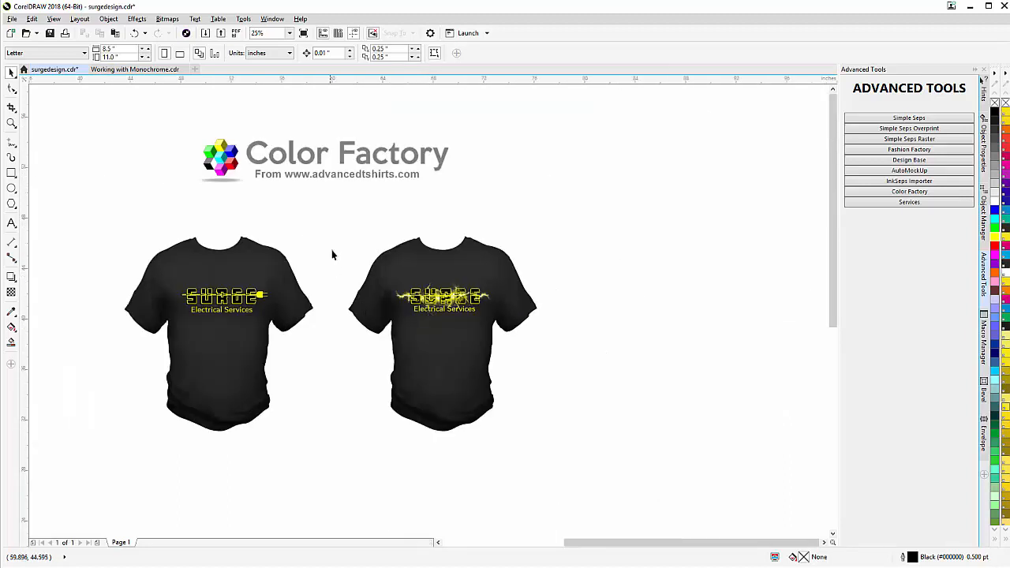
Paste a narrower copy of the plug-cord SURGE logo below the lightning logo, opening and closing Color Factory without changes.
{"action": "left_click", "coordinate": [223, 296]}
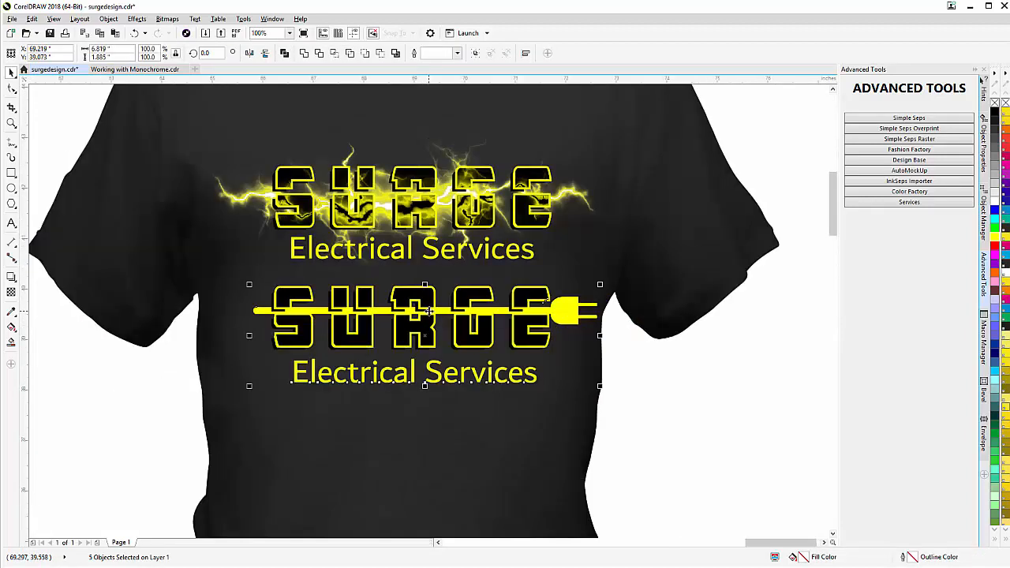
{"action": "mouse_move", "coordinate": [600, 387]}
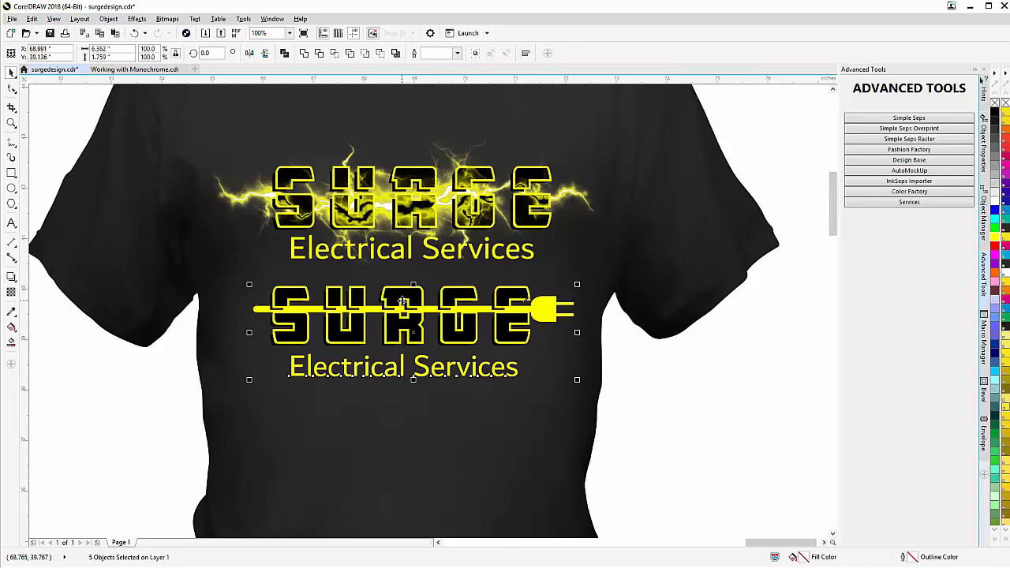
{"action": "mouse_move", "coordinate": [760, 354]}
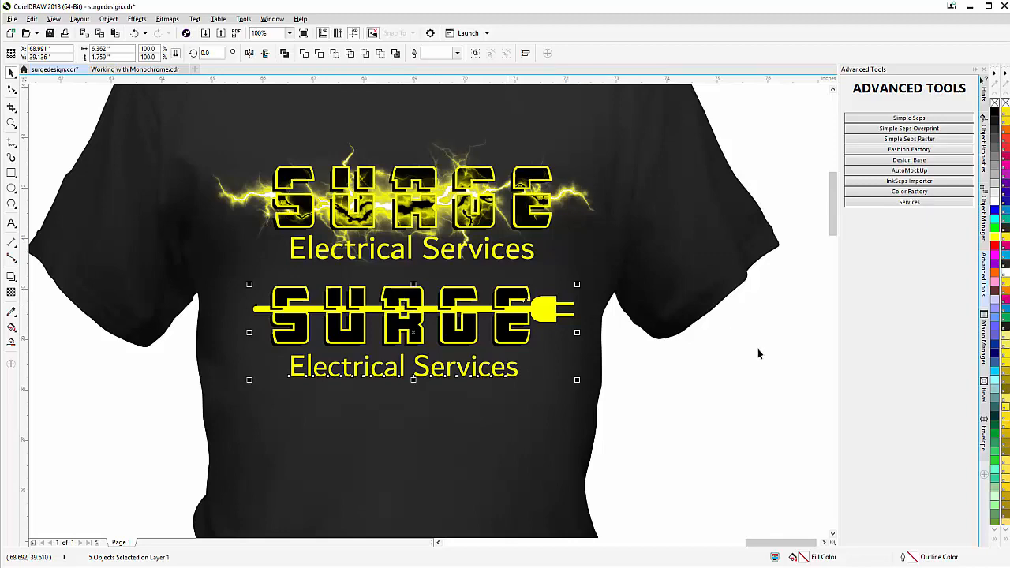
{"action": "left_click", "coordinate": [910, 191]}
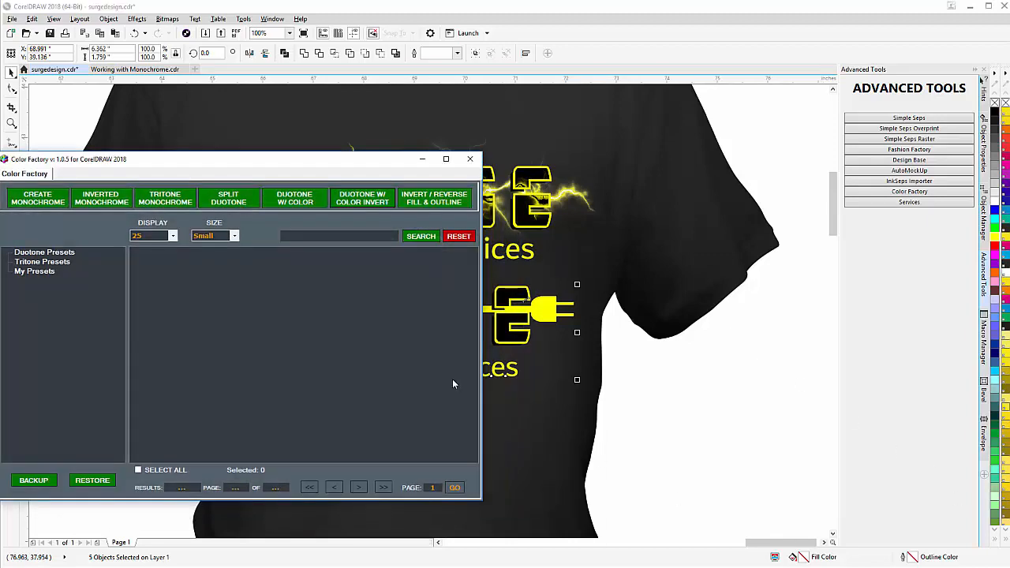
{"action": "left_click", "coordinate": [471, 158]}
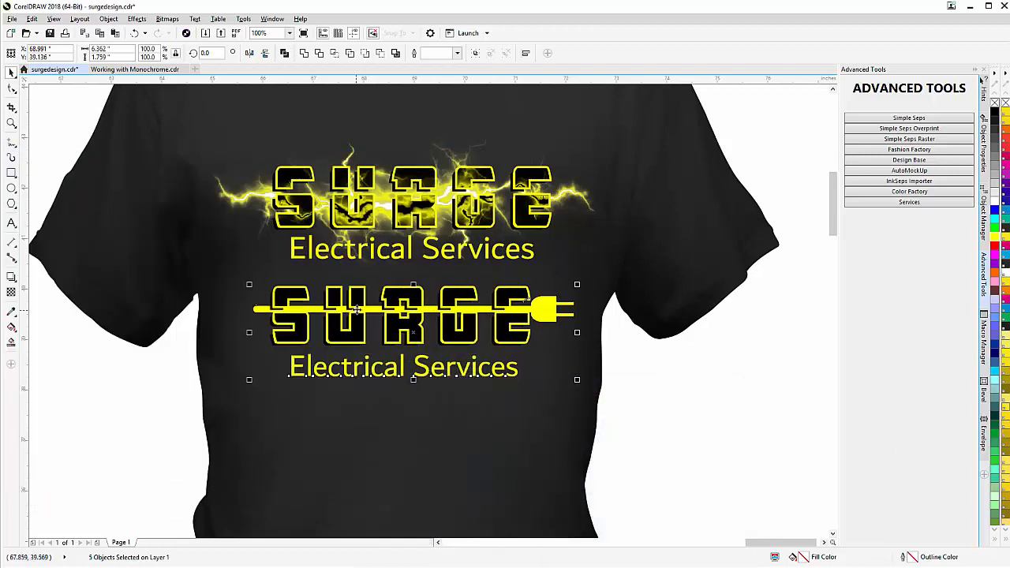